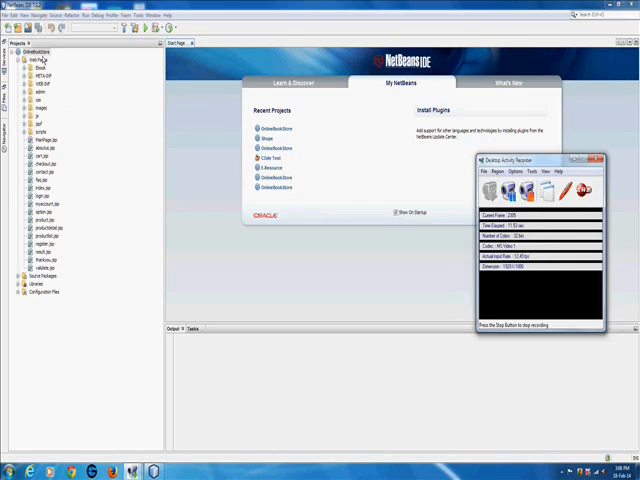
# Step: Load the Online Education Portal home page from the localhost project URL
pyautogui.rightClick(40, 44)
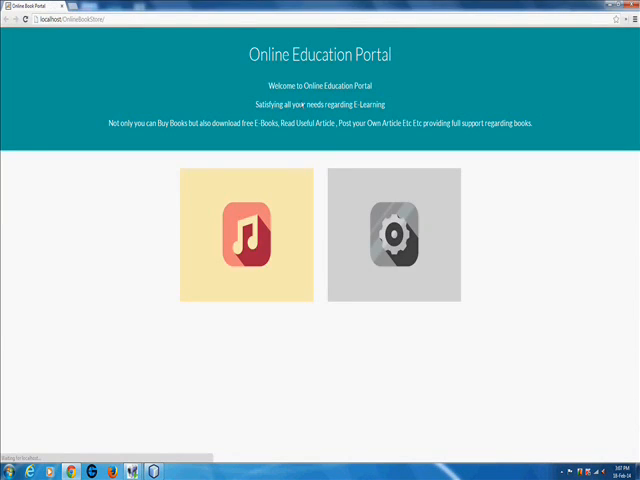
pyautogui.moveTo(392, 236)
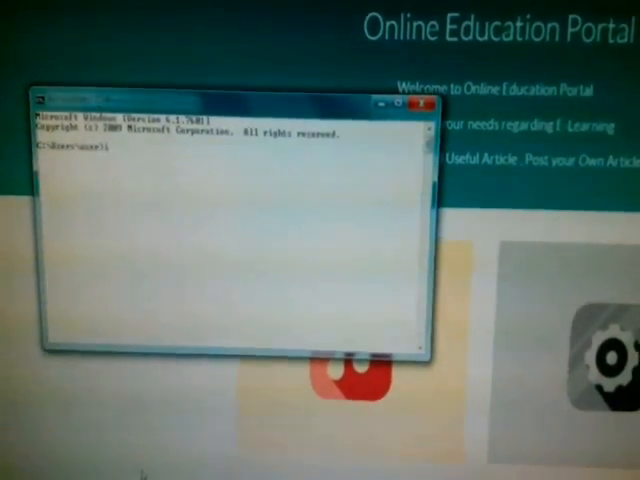
# Step: Run ipconfig to list the wireless adapter's IPv4 address 192.168.1.3
pyautogui.write('ipconfig')
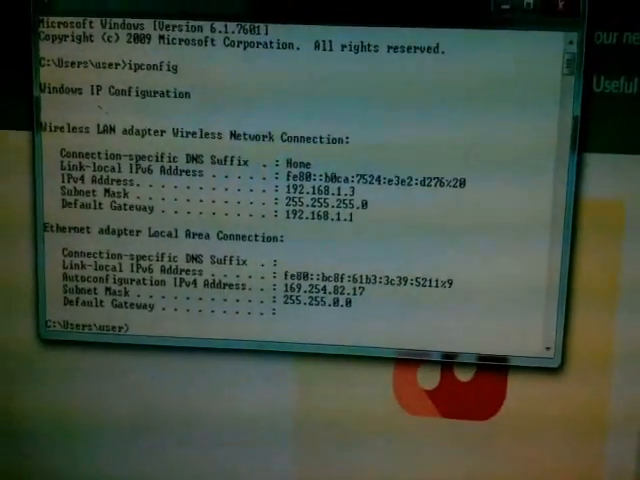